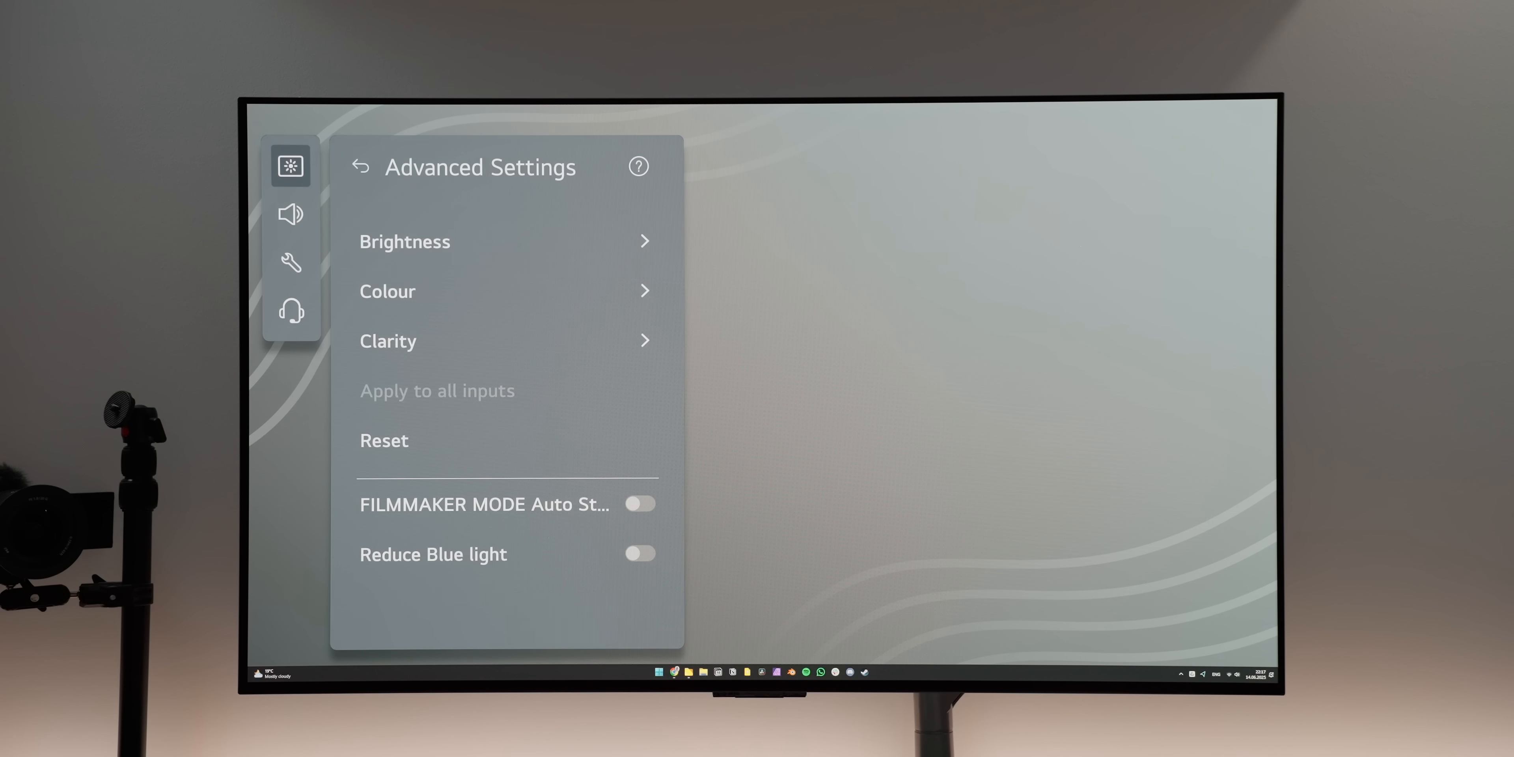
# Review the Advanced Brightness values, then reach OLED Panel Care's Adjust Logo Brightness option
pyautogui.click(404, 241)
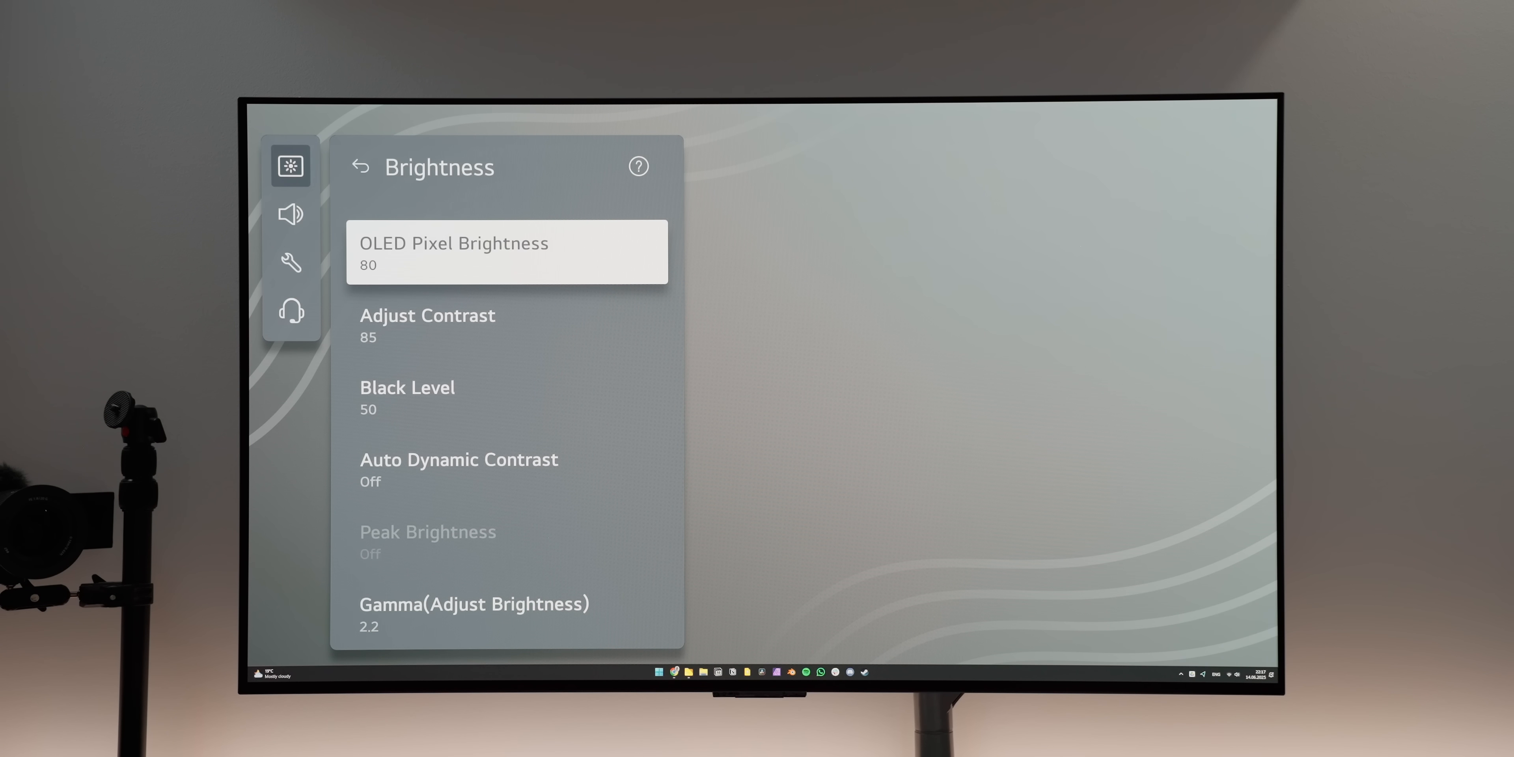
pyautogui.click(289, 261)
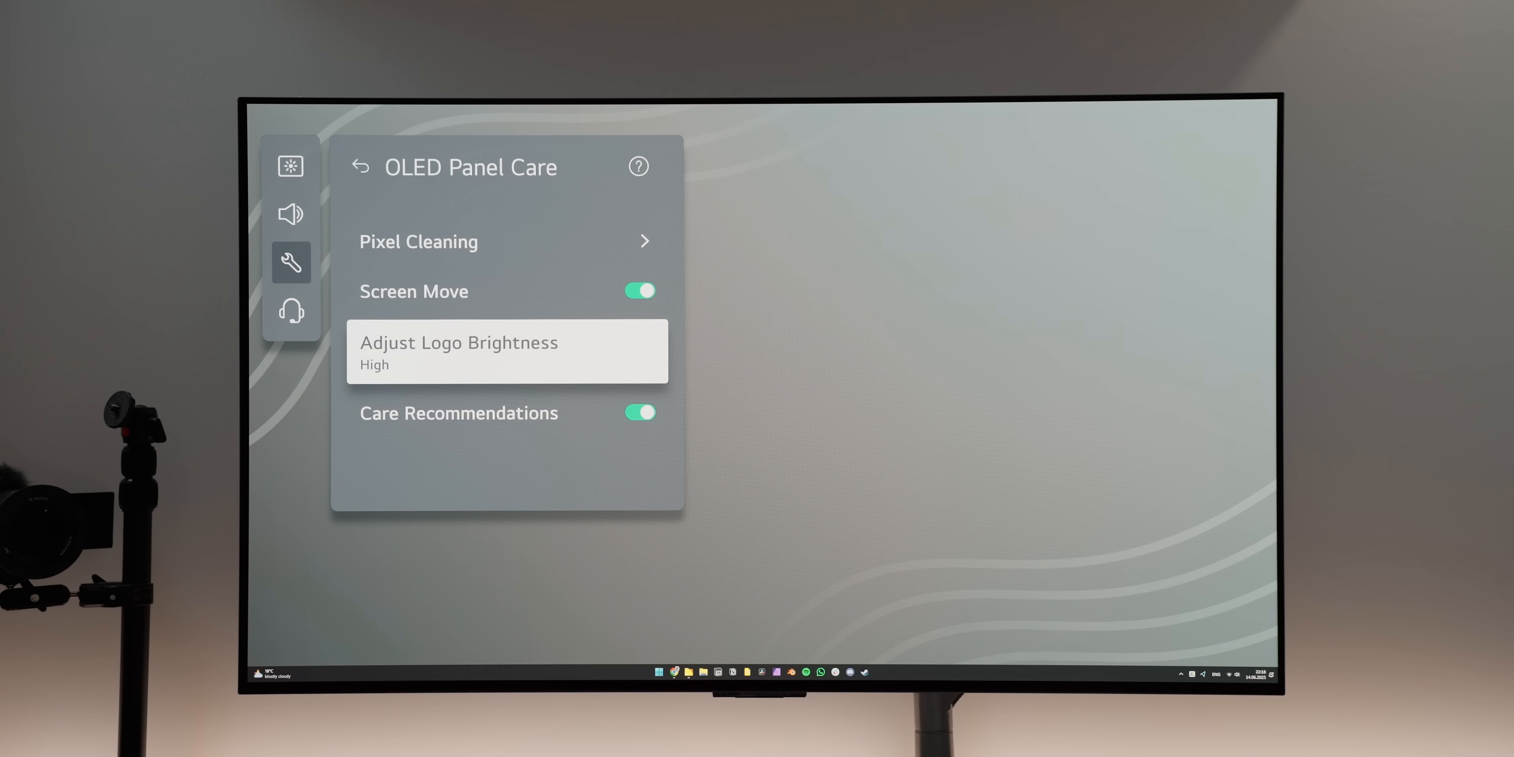
pyautogui.click(459, 350)
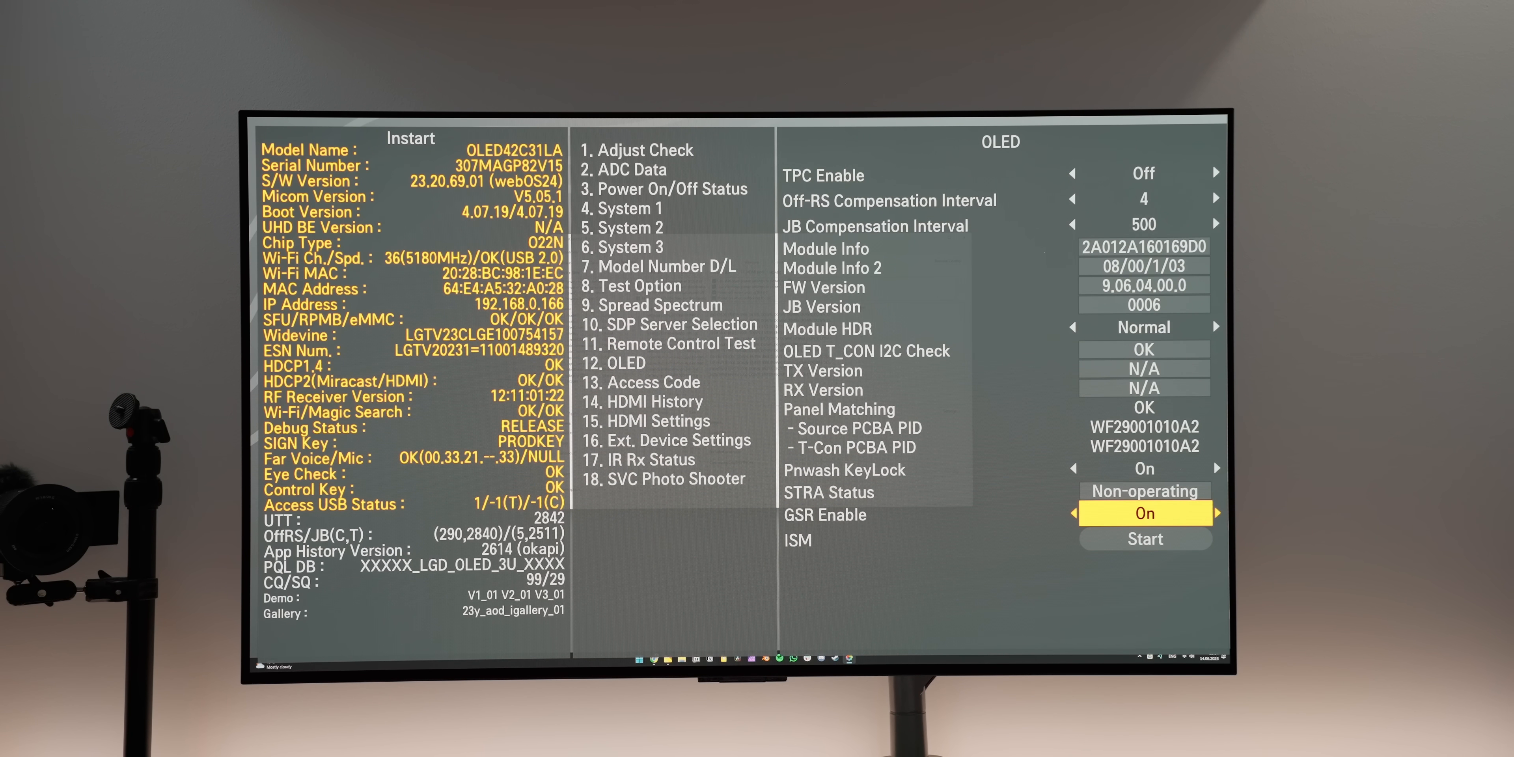
# In Instart's 12. OLED page, leave TPC Enable Off and GSR Enable On
pyautogui.click(1075, 513)
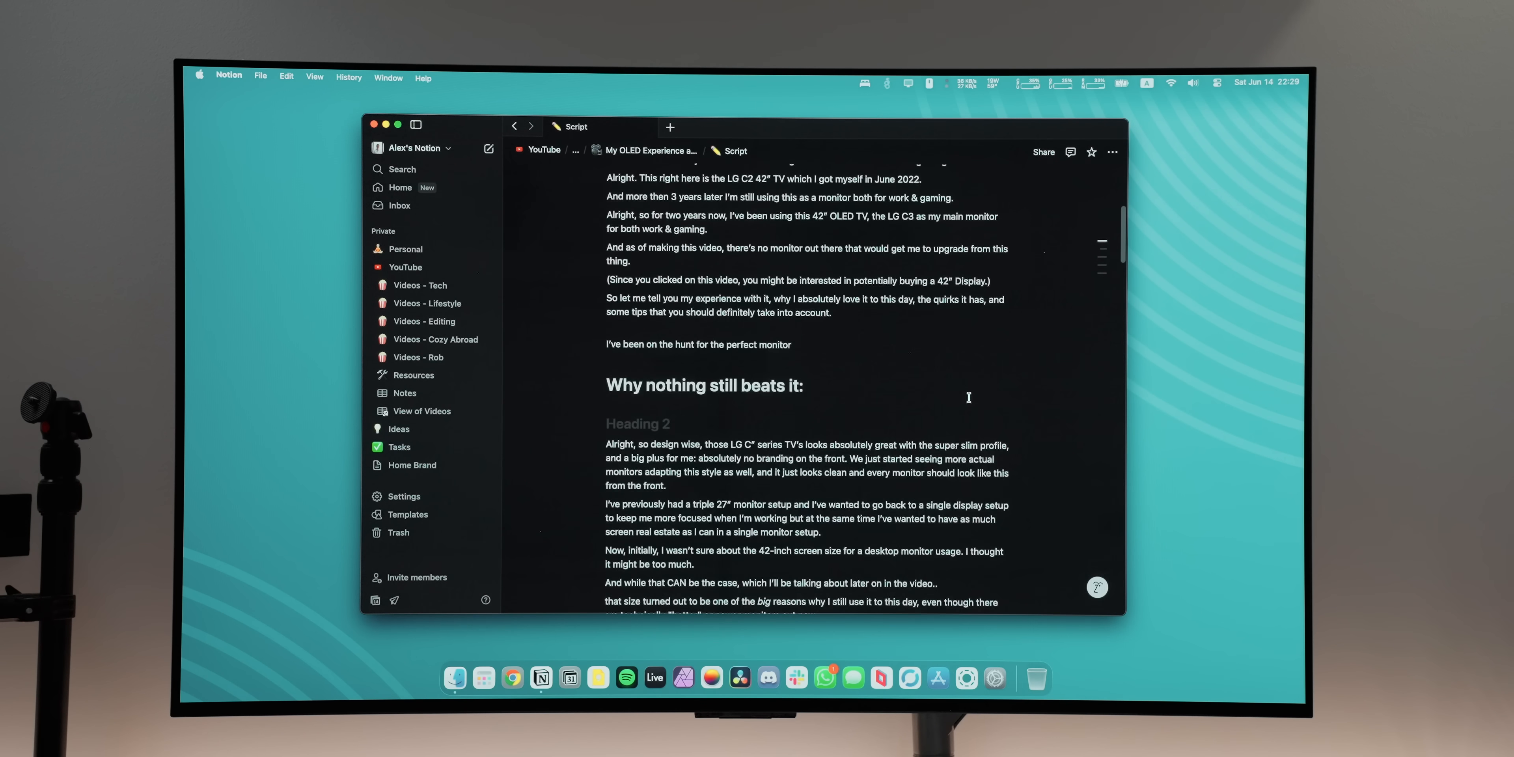
pyautogui.scroll(-3)
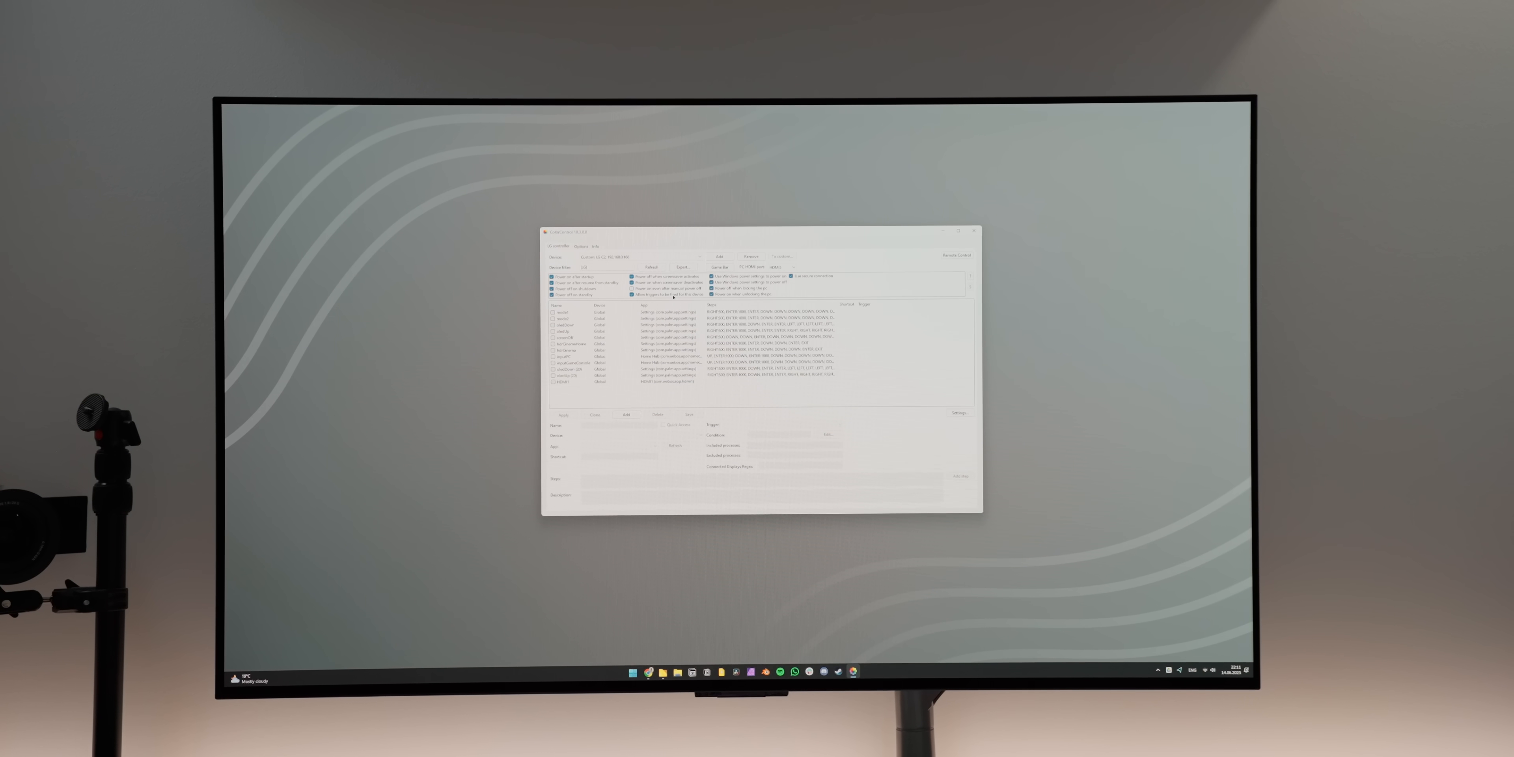
# Choose a control action from ColorControl's LG dropdown and send it to the TV
pyautogui.click(683, 266)
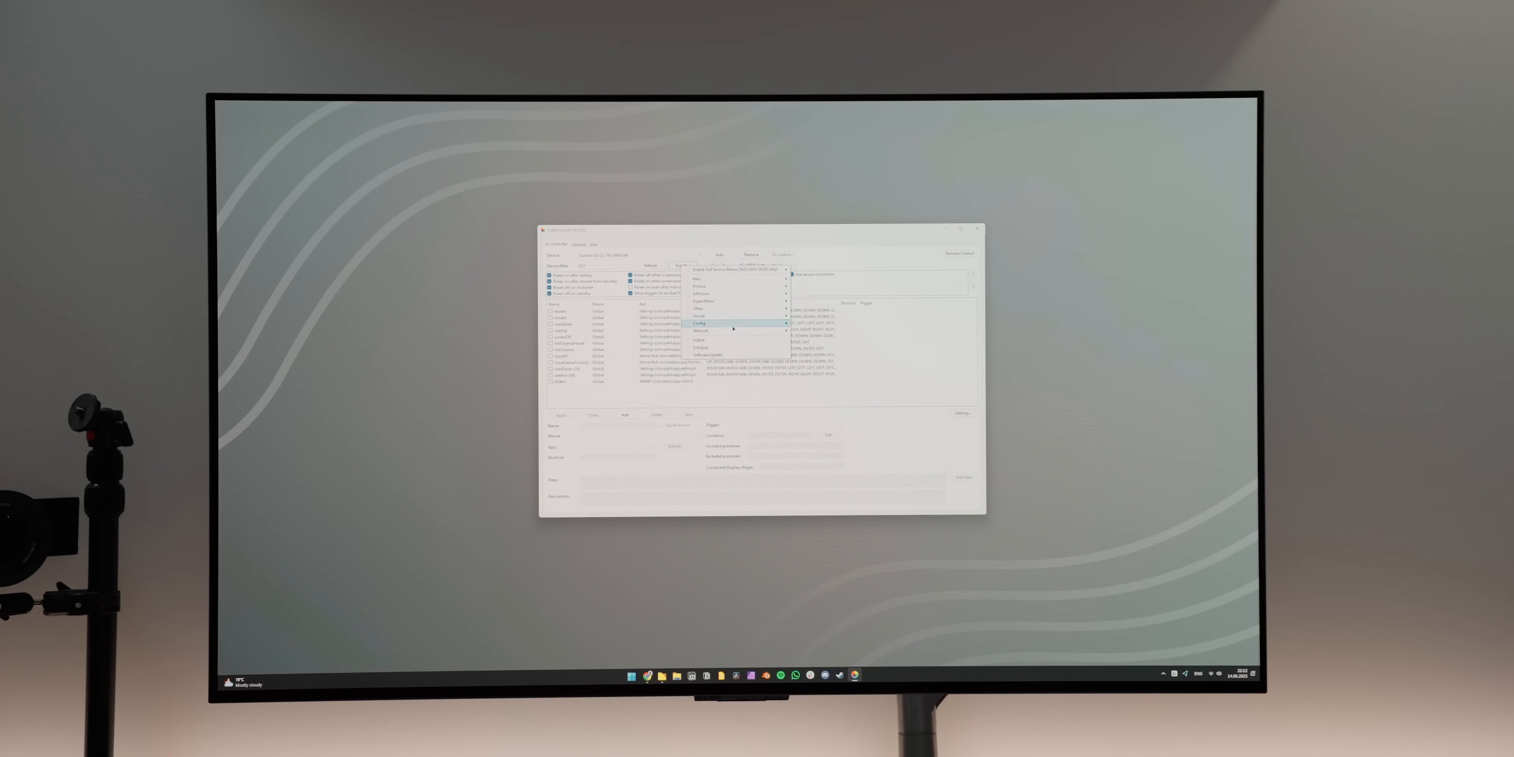
pyautogui.click(732, 324)
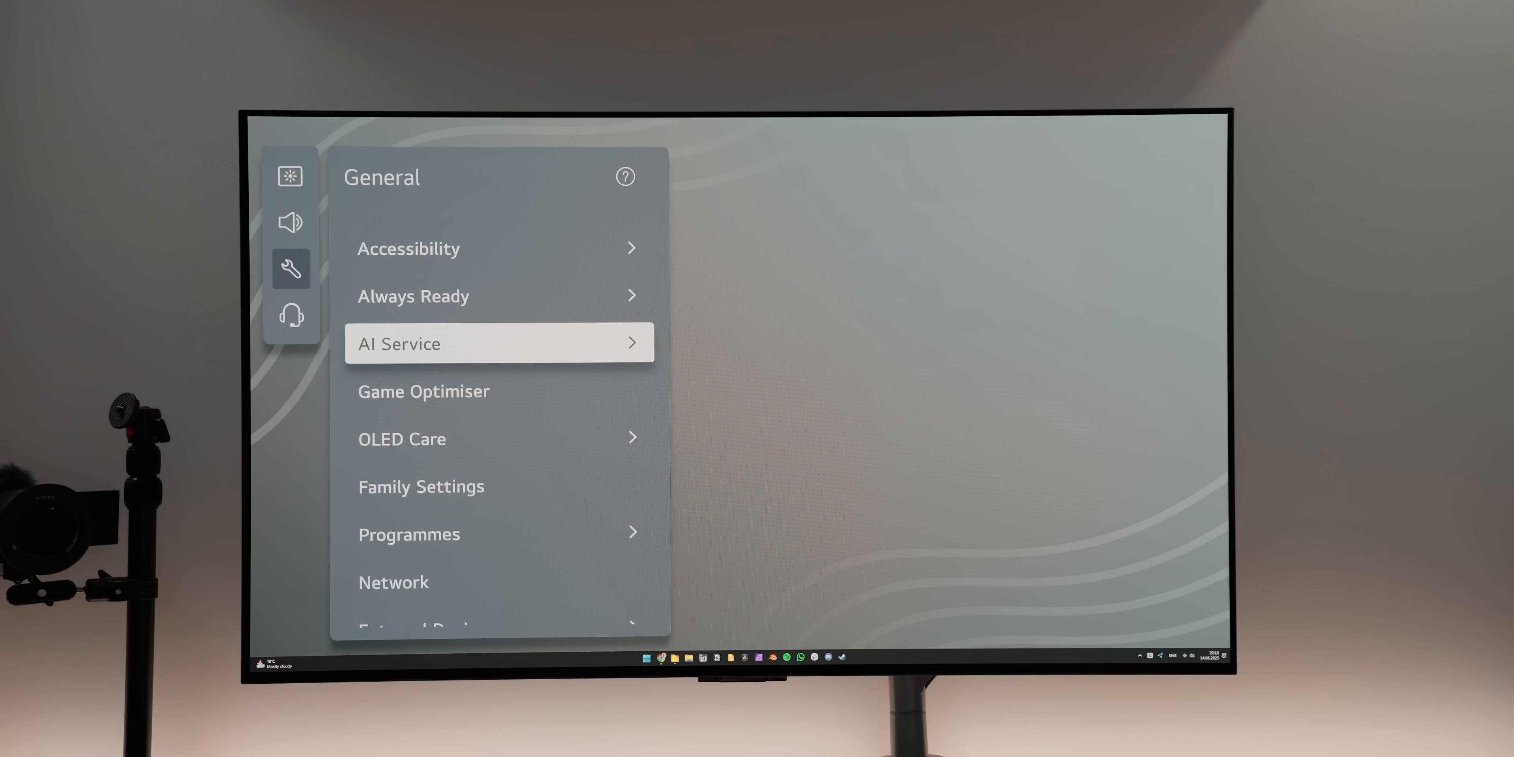
# Disable Use Hands-free Voice Control under General > AI Service > Voice Recognition Settings
pyautogui.click(499, 343)
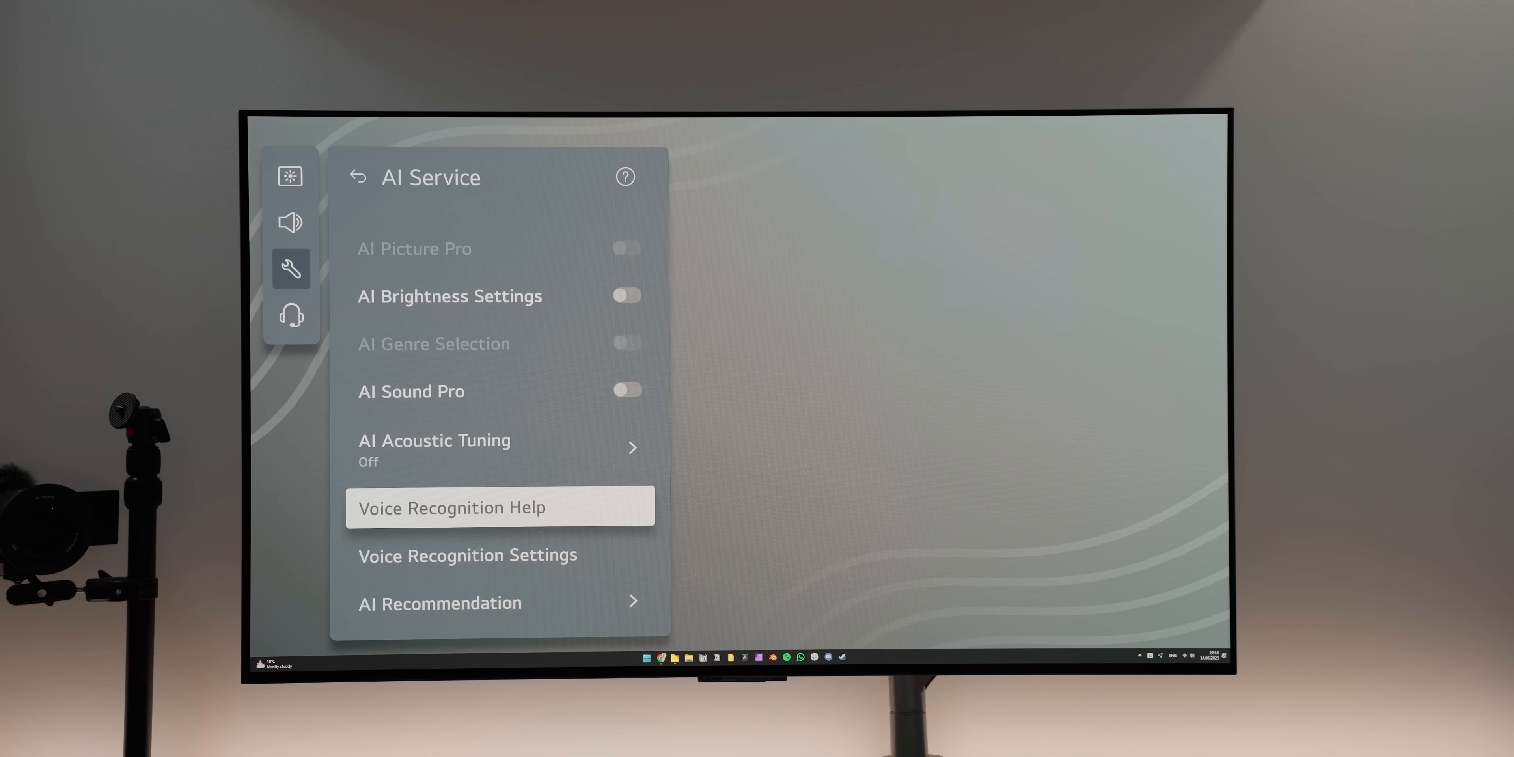
pyautogui.click(468, 555)
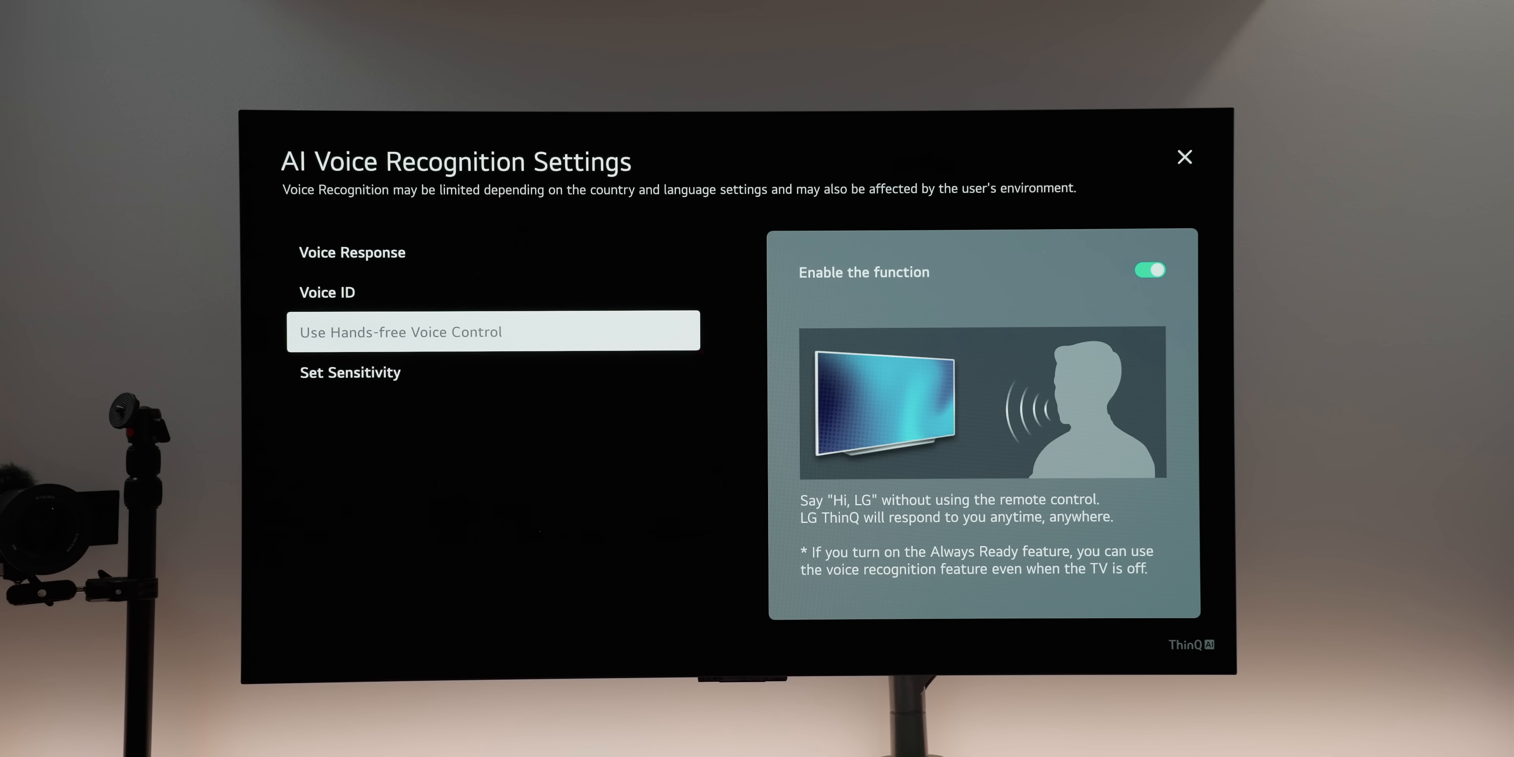
pyautogui.click(1149, 270)
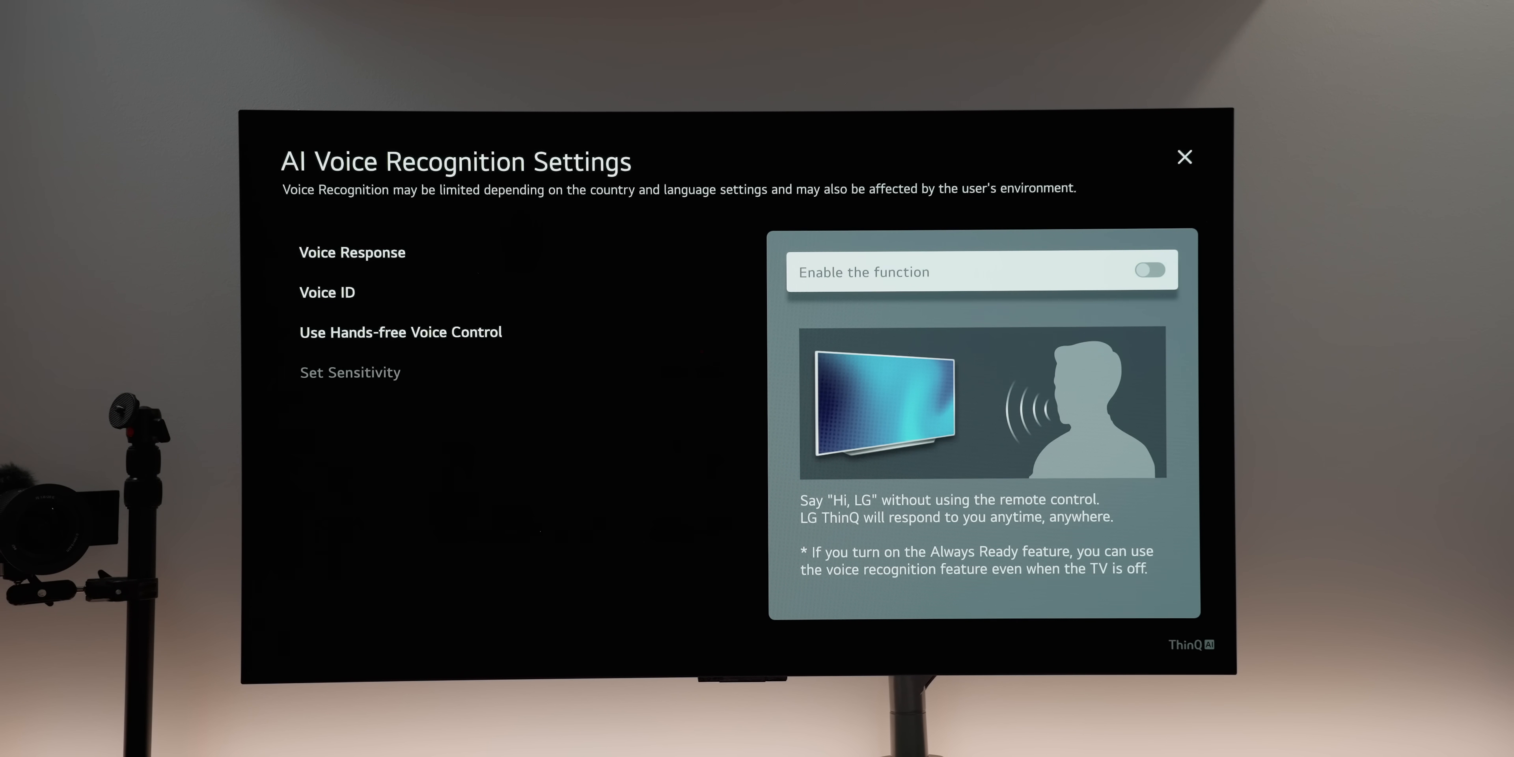